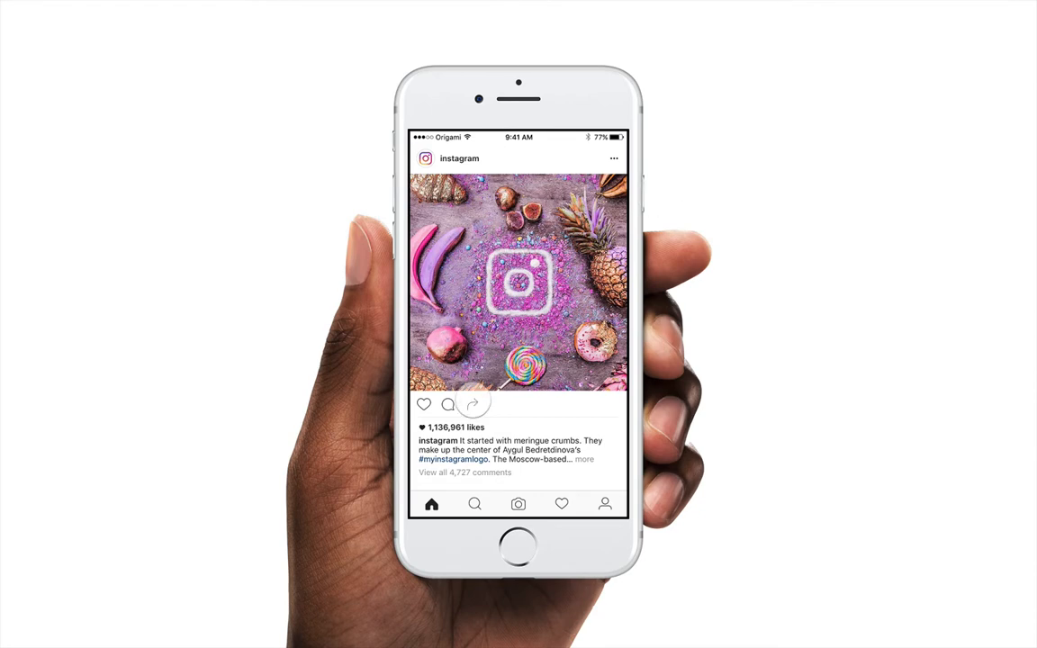
Step: Tap the share arrow to show the Send to sheet, dismiss it with Cancel, and repeat
click(472, 403)
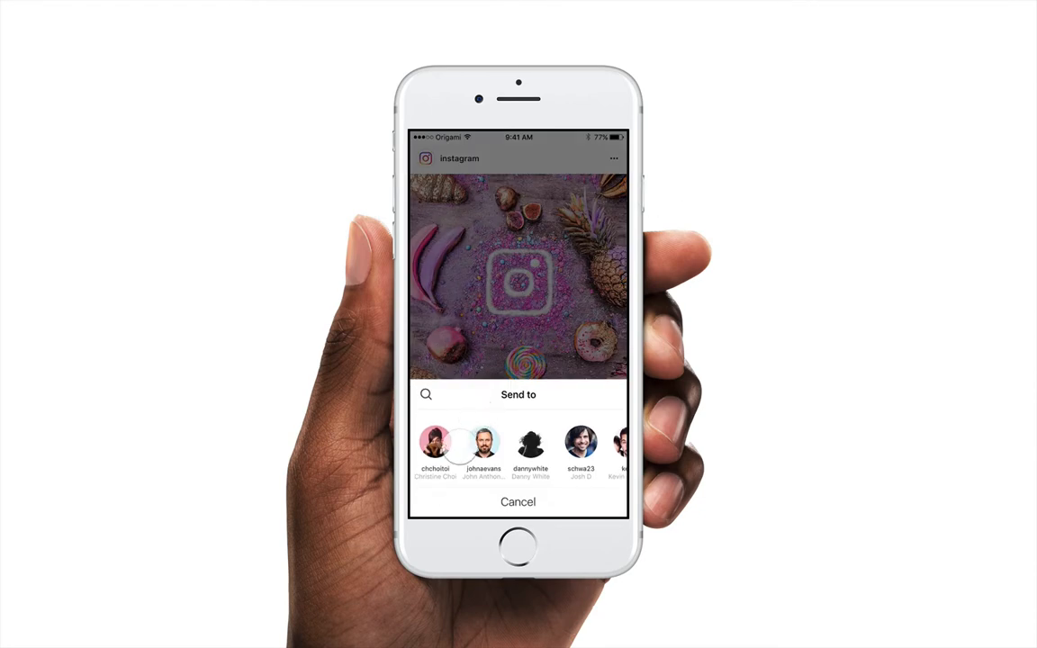
click(519, 502)
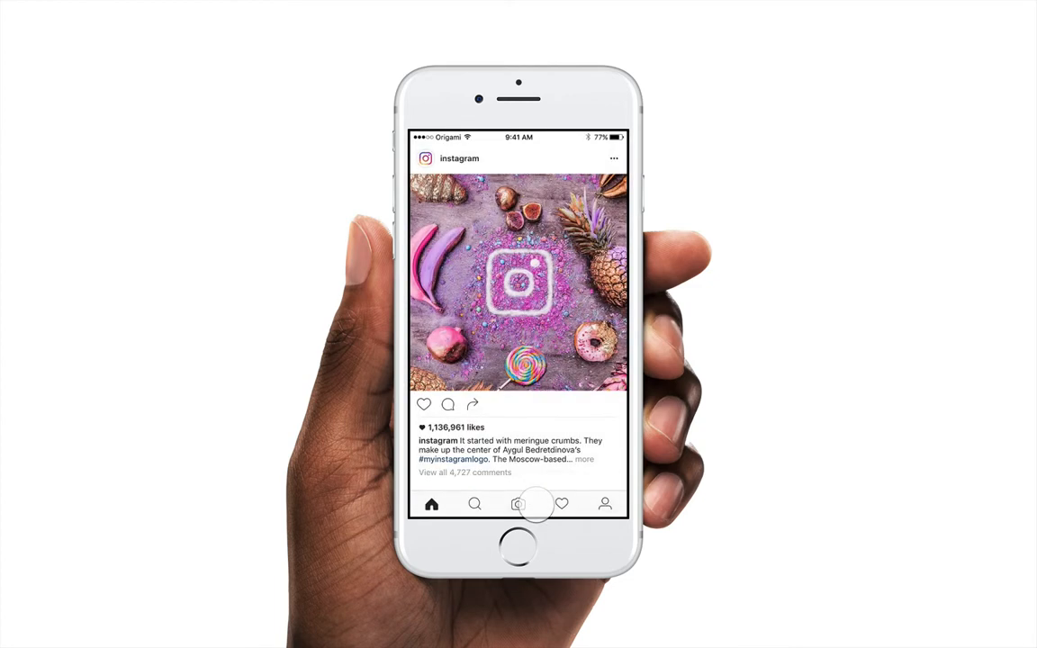
click(471, 403)
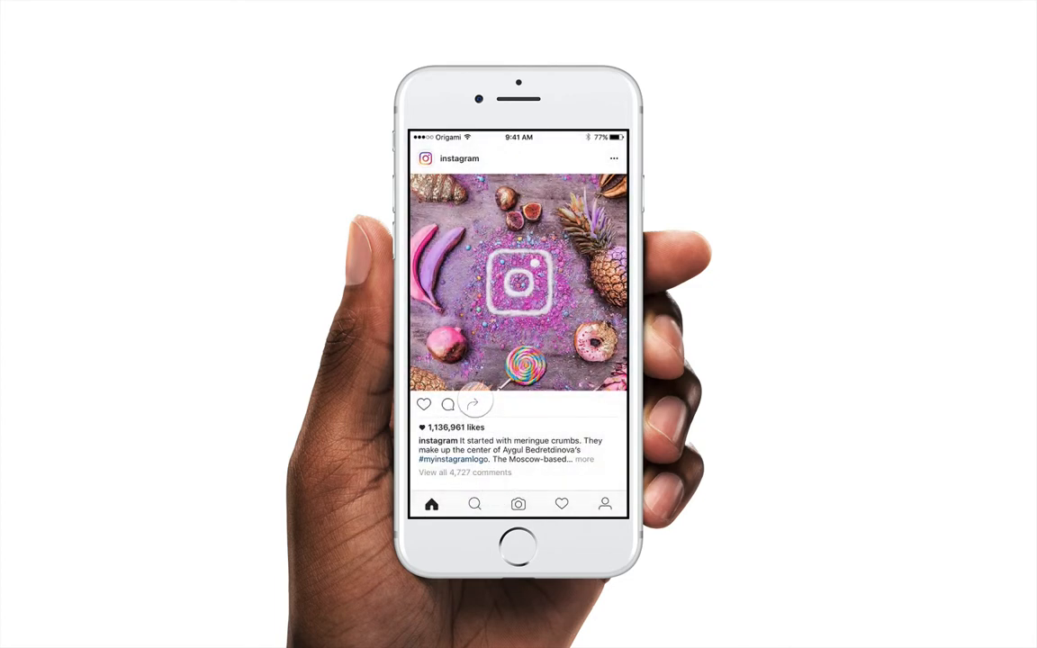
click(472, 403)
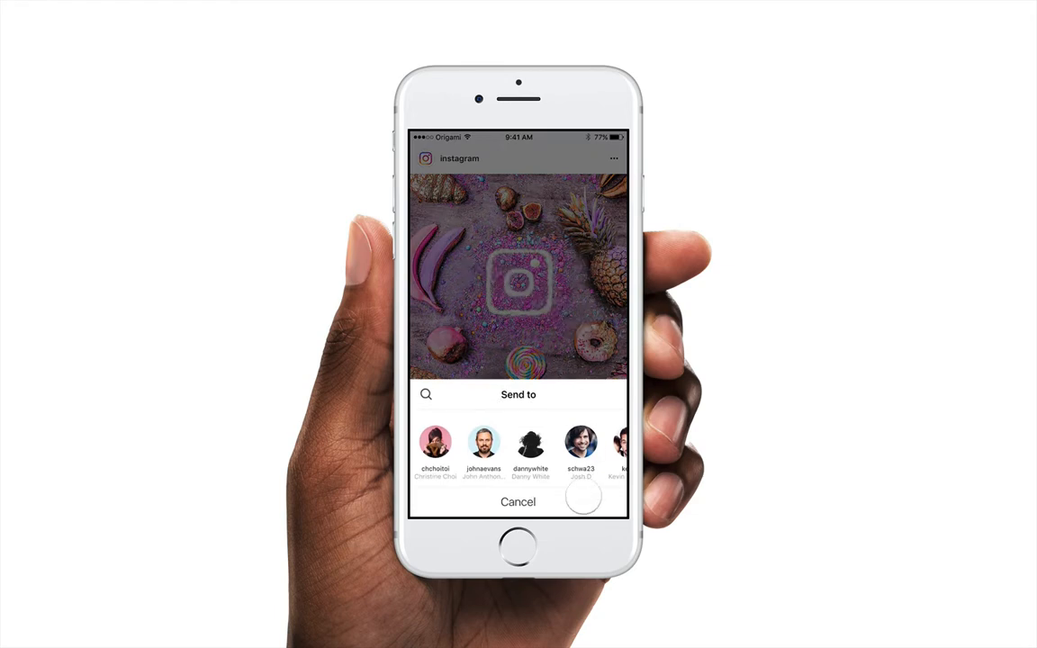
click(518, 501)
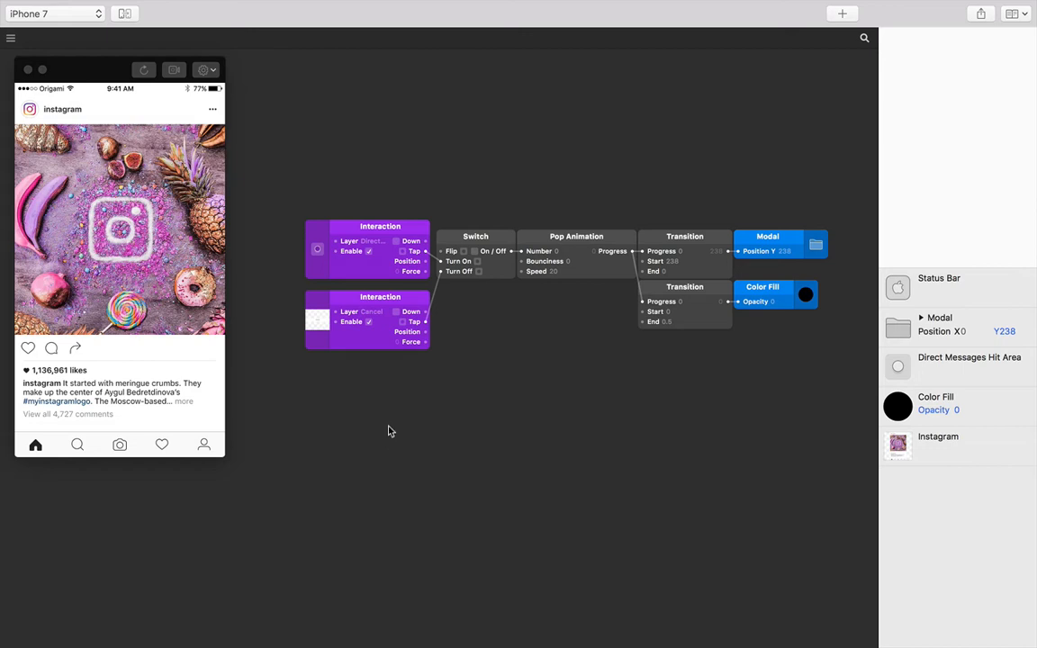
mouse_move(477, 325)
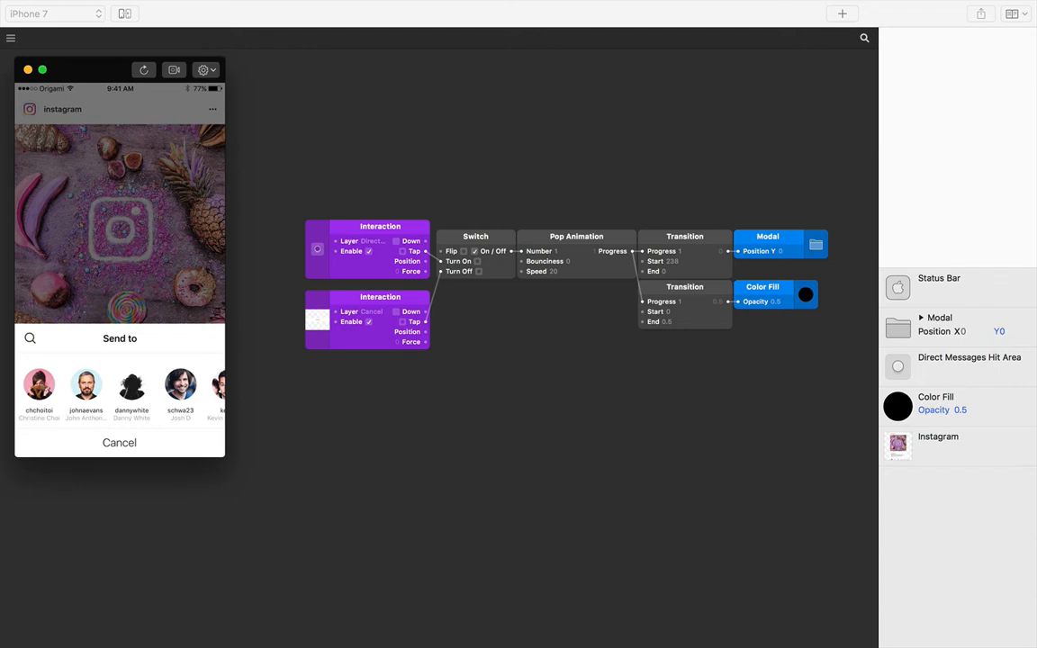
Step: Add an Interaction patch for the selected Color Fill backdrop layer
click(936, 397)
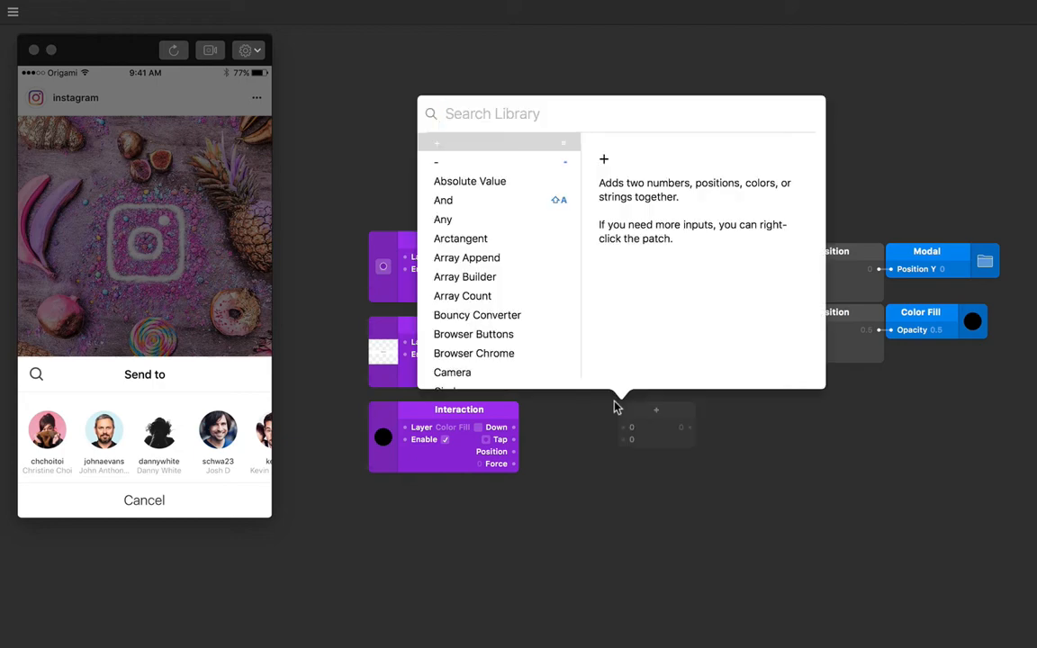
Step: Insert an Or patch merging the Cancel and backdrop taps and wire it to Switch Turn Off
text(or)
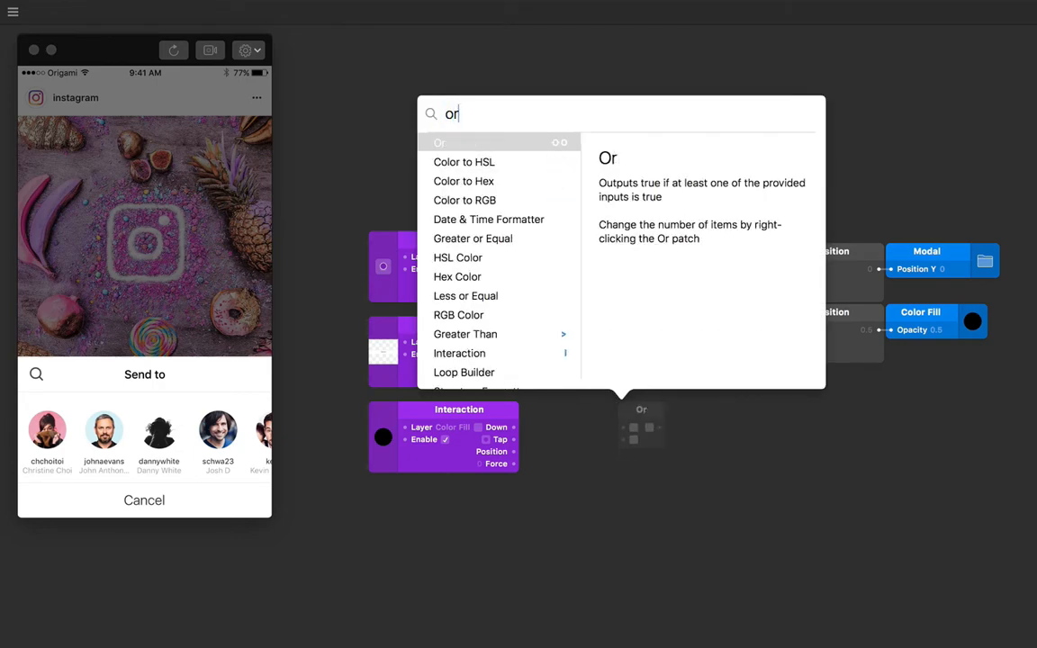
click(439, 142)
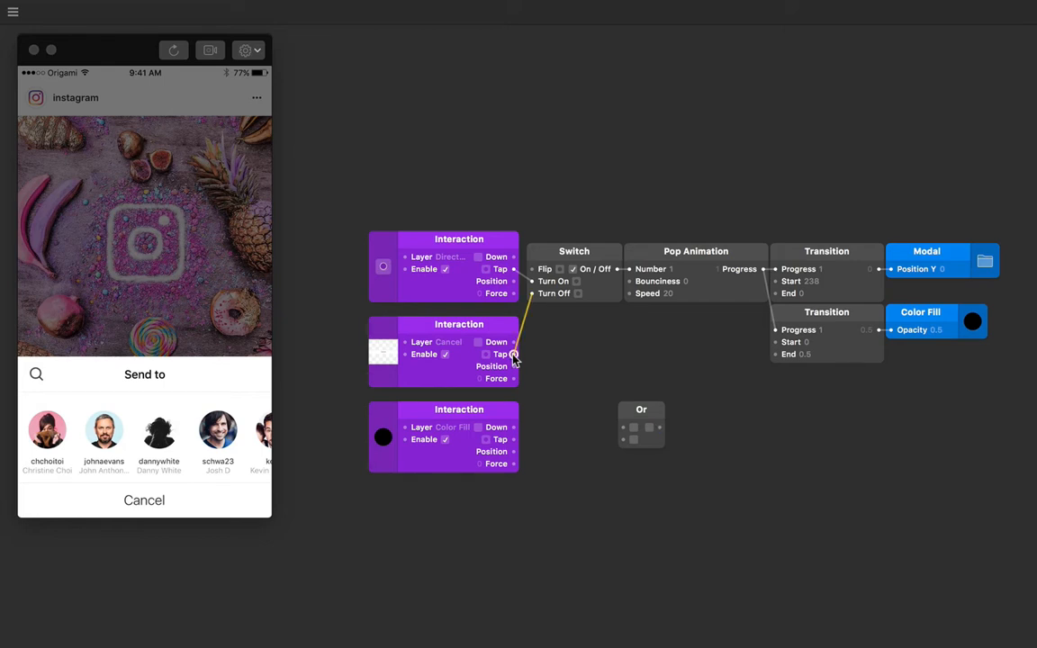
drag(513, 352, 610, 438)
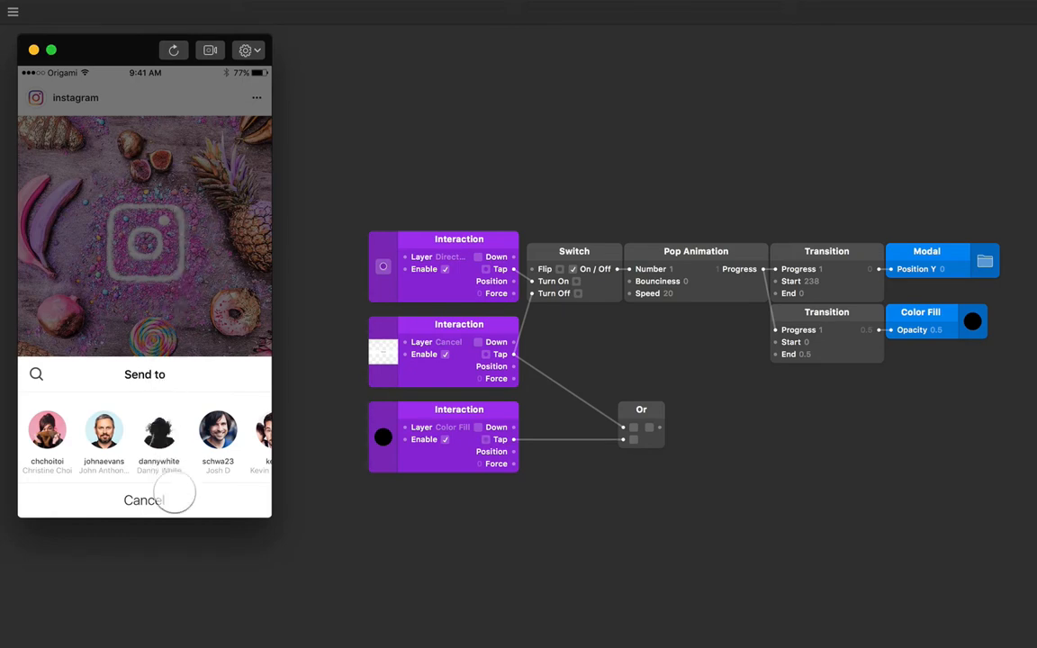
click(144, 501)
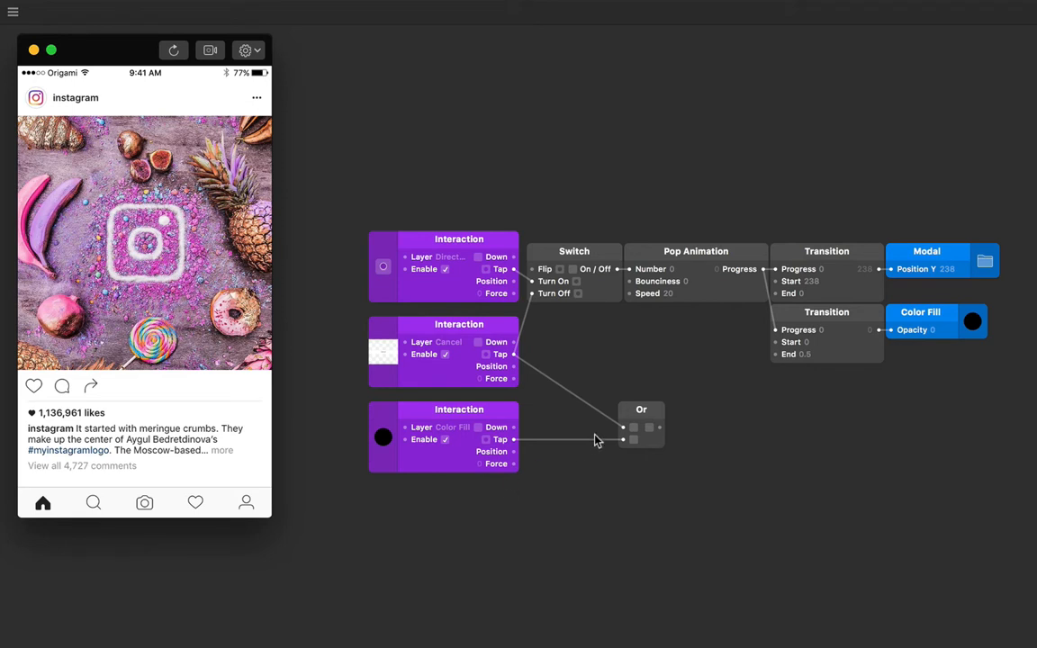
drag(641, 425, 574, 363)
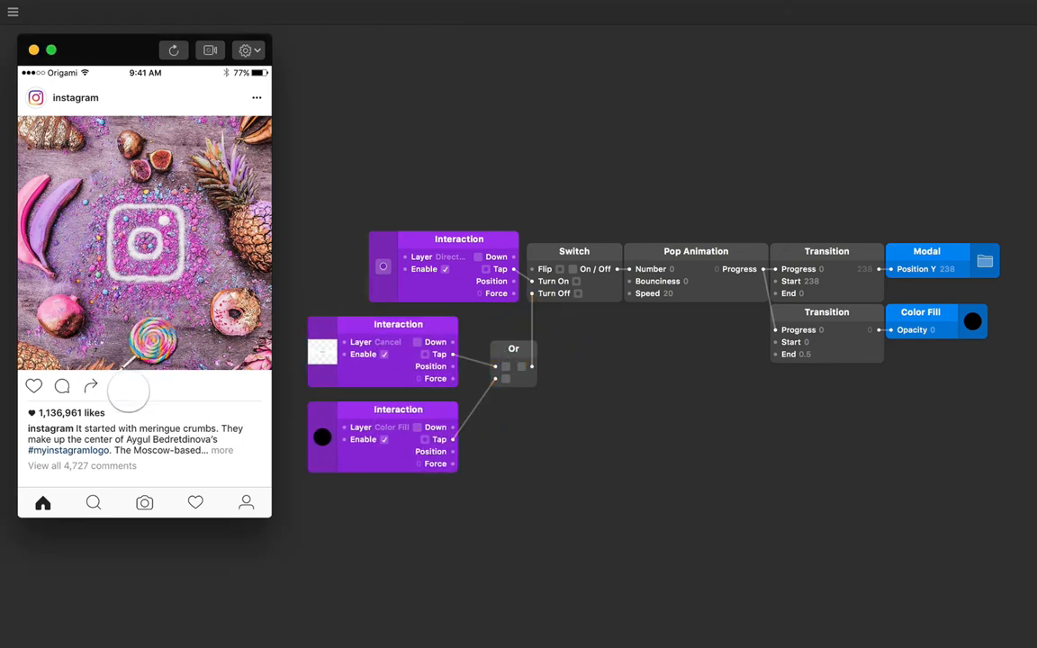
click(90, 386)
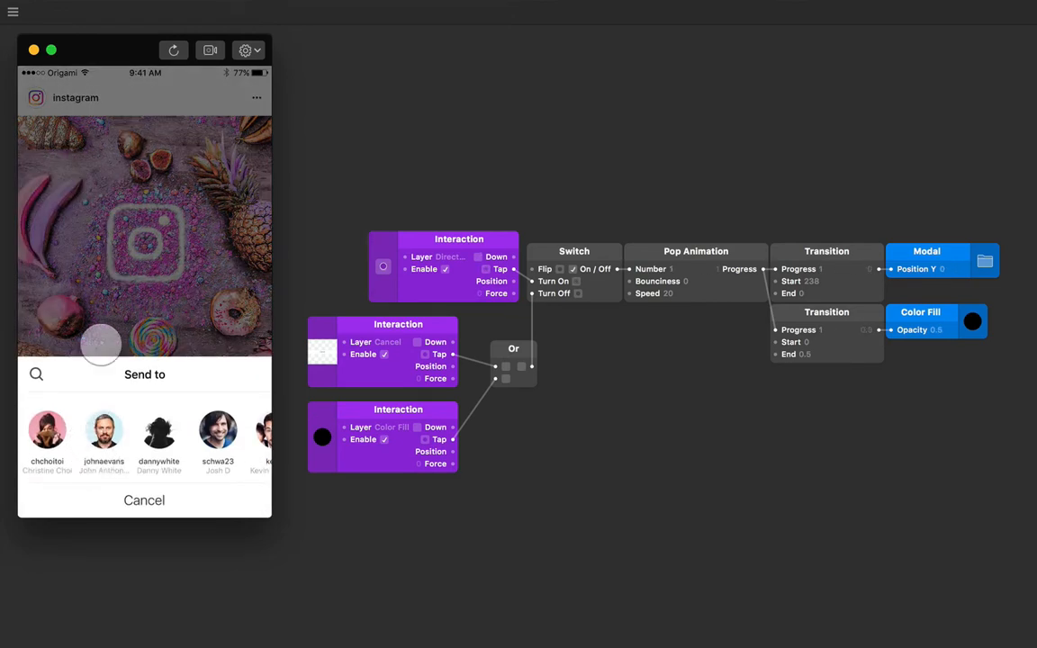
click(144, 500)
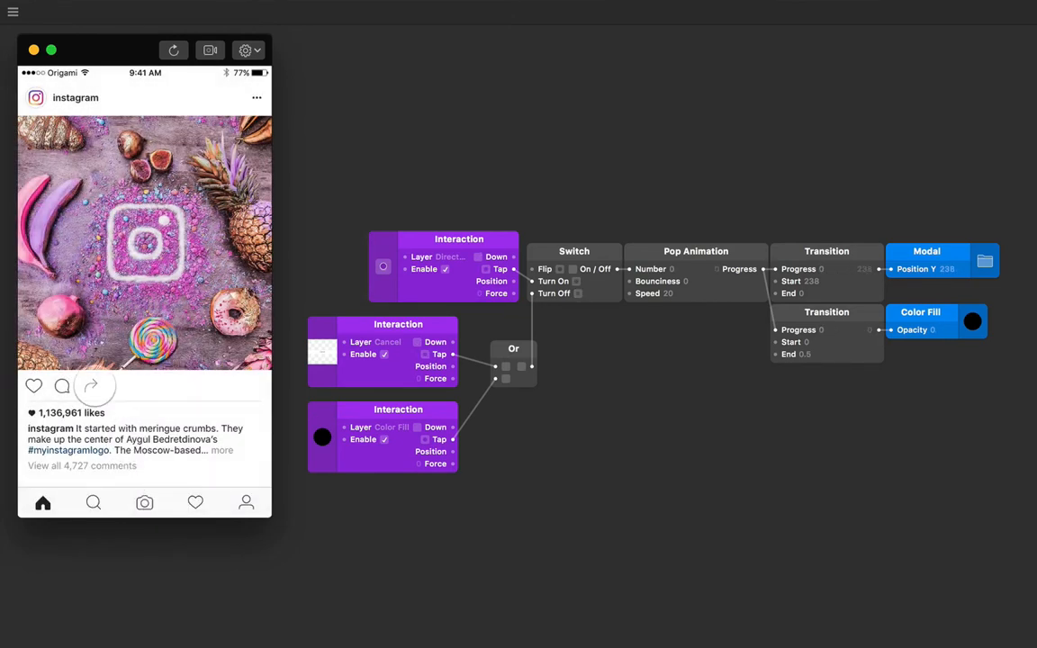
click(90, 386)
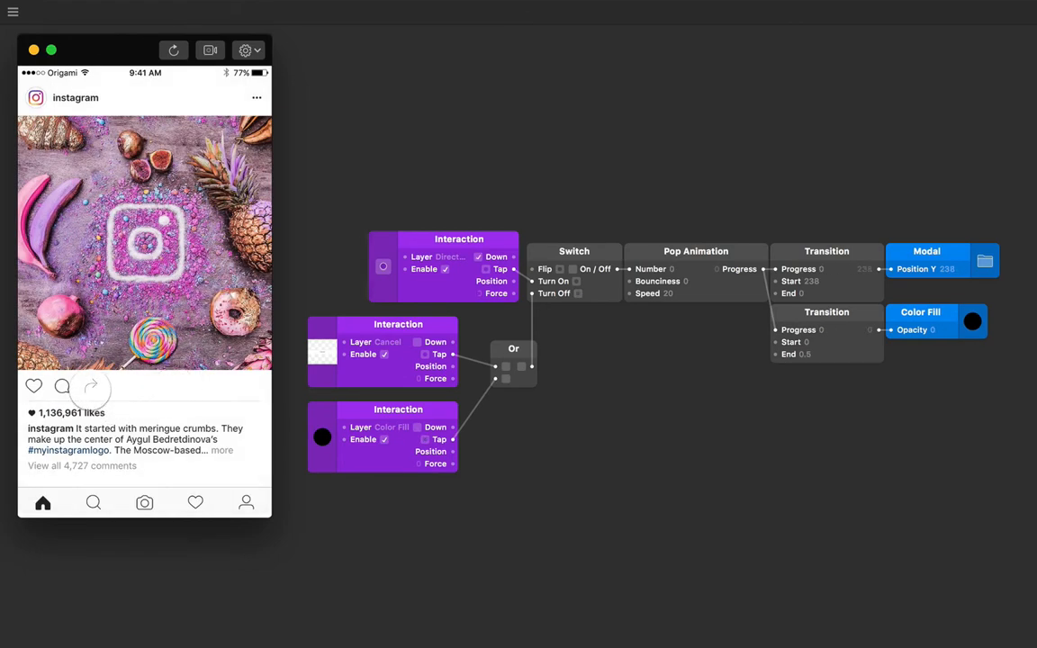
click(90, 386)
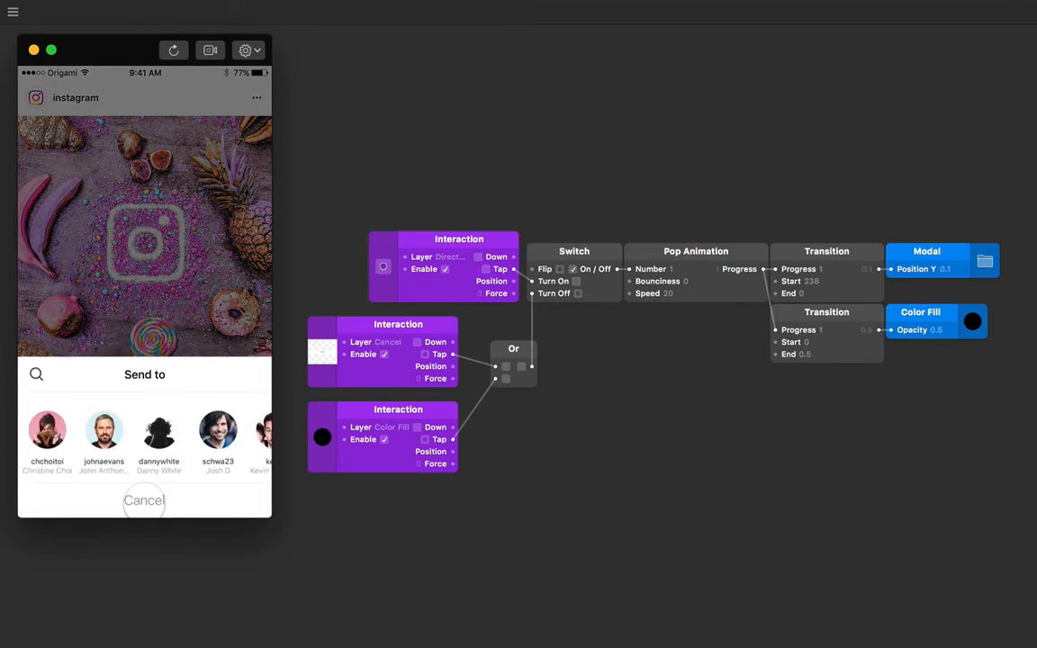
click(144, 500)
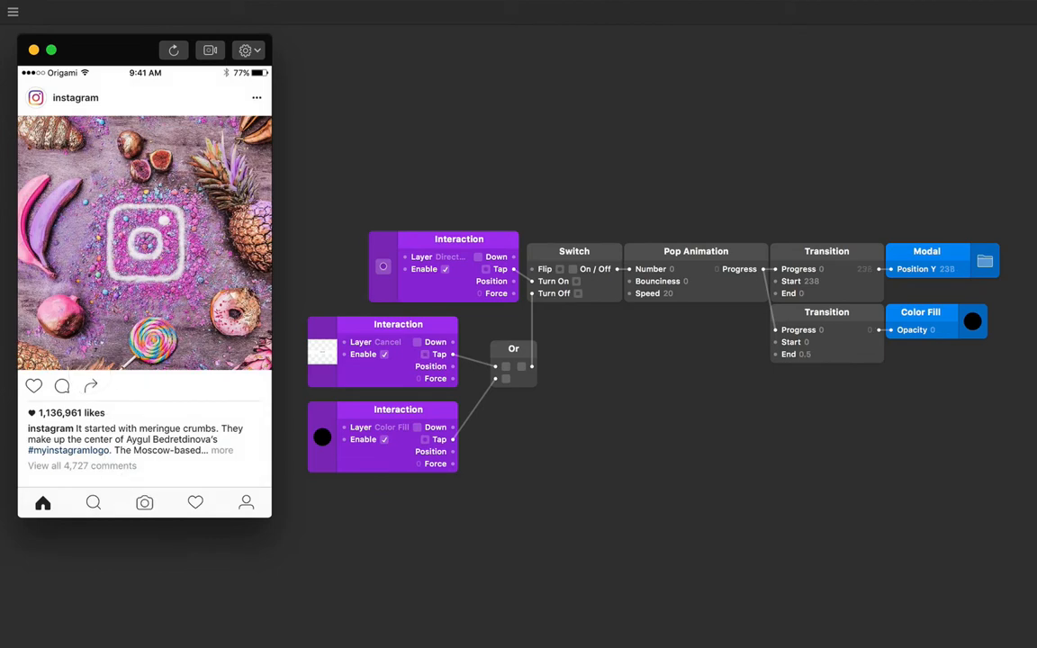
click(90, 385)
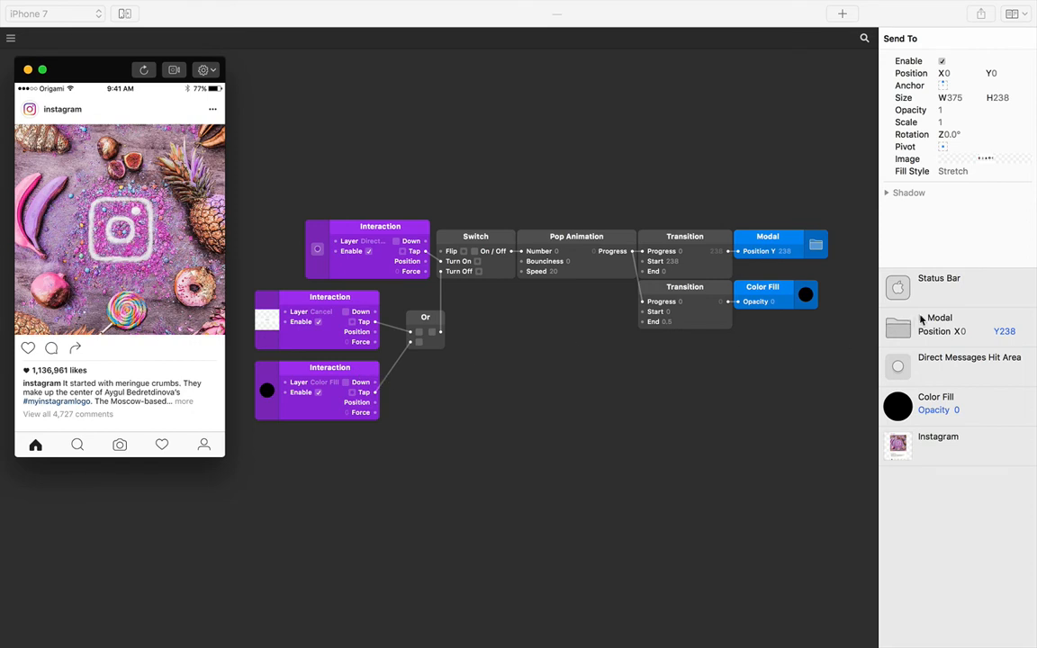
Step: Expand the Modal group and select the Send To layer with the sheet open in the preview
click(922, 317)
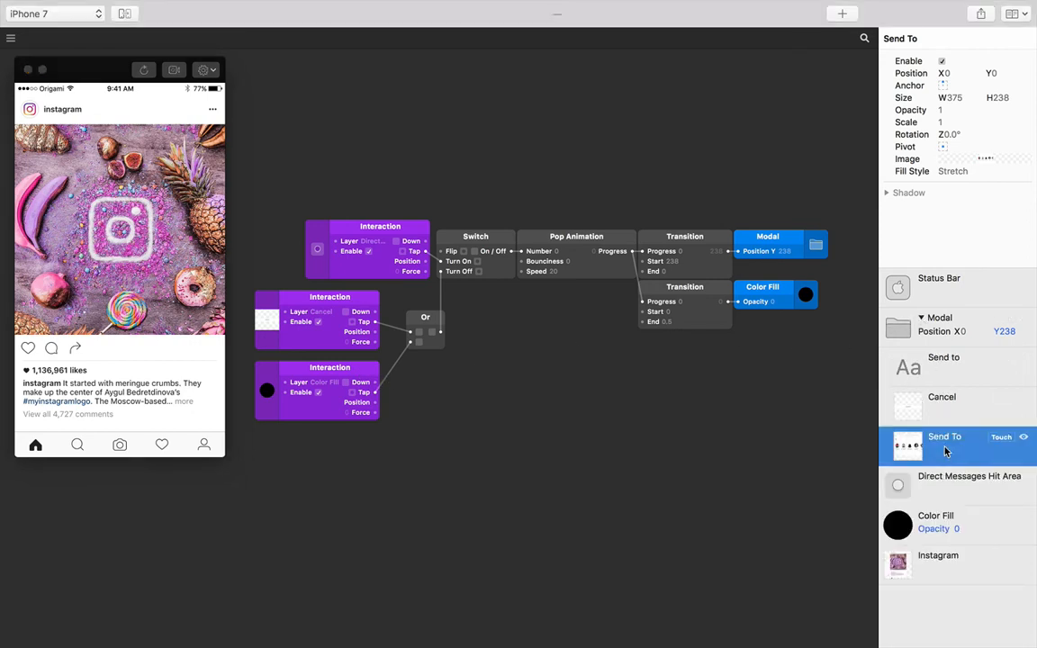
click(79, 349)
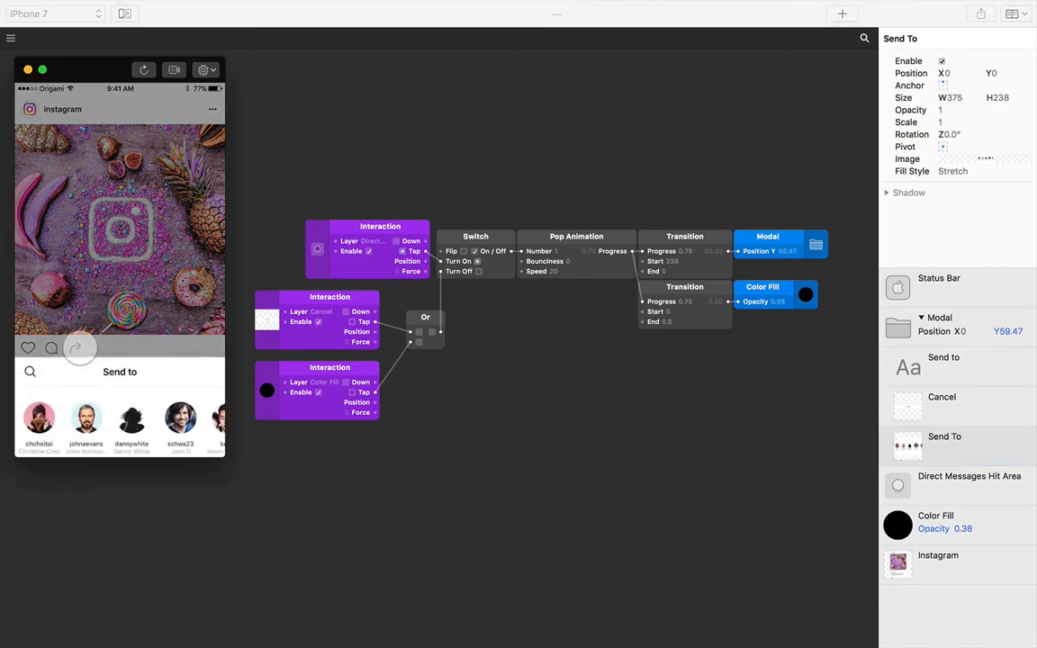
click(943, 437)
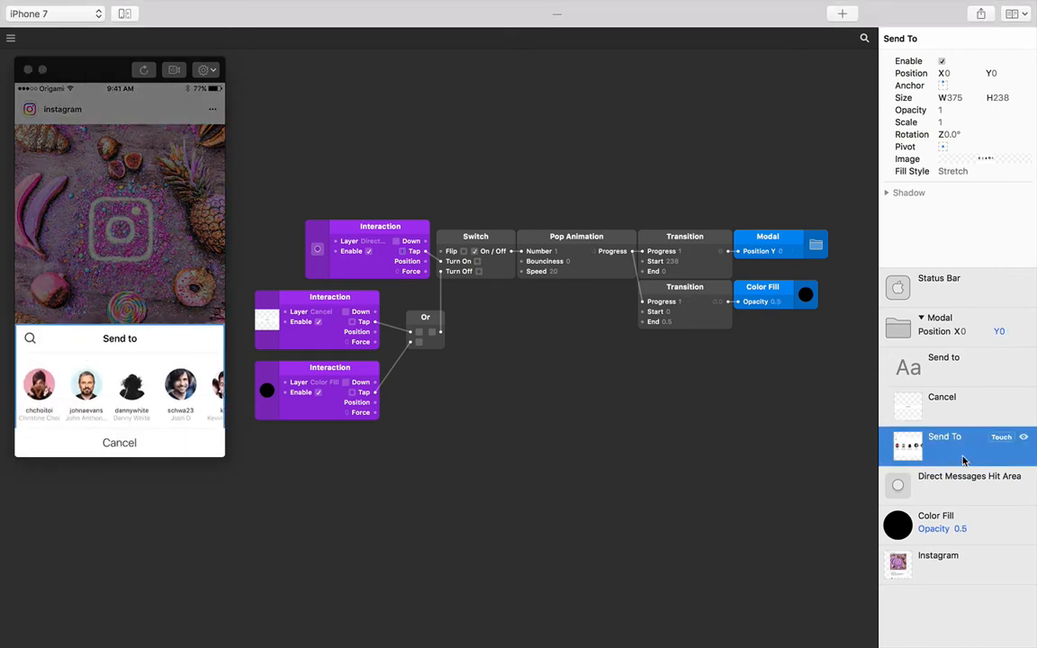
click(1000, 437)
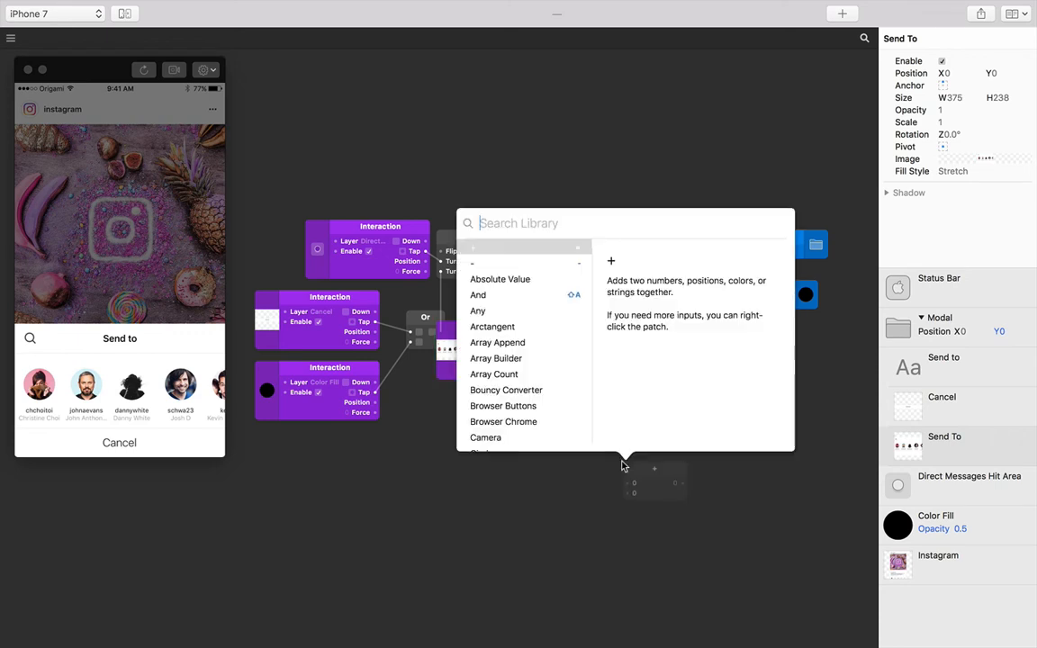
Step: Insert a Not patch and place the Send To interaction lower on the canvas beside it
text(not)
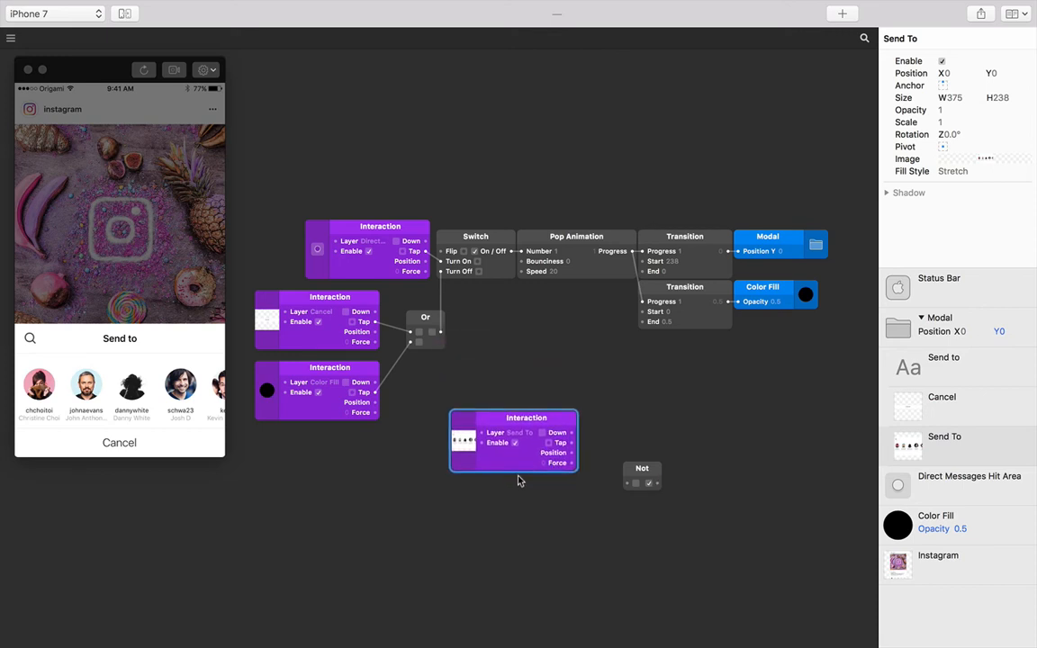
drag(515, 440, 539, 478)
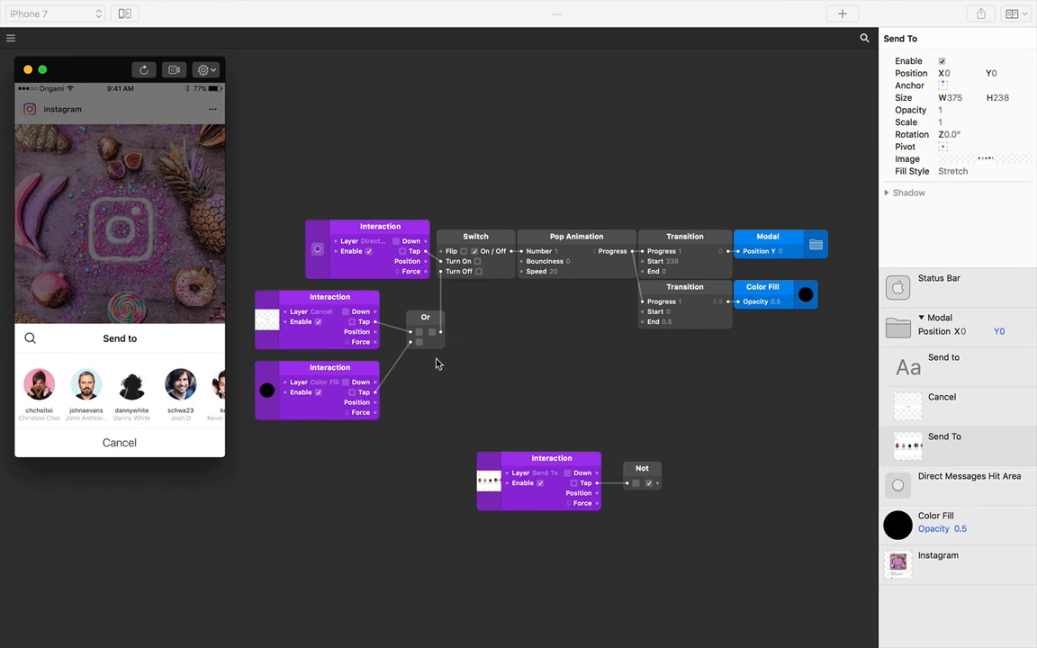
mouse_move(713, 479)
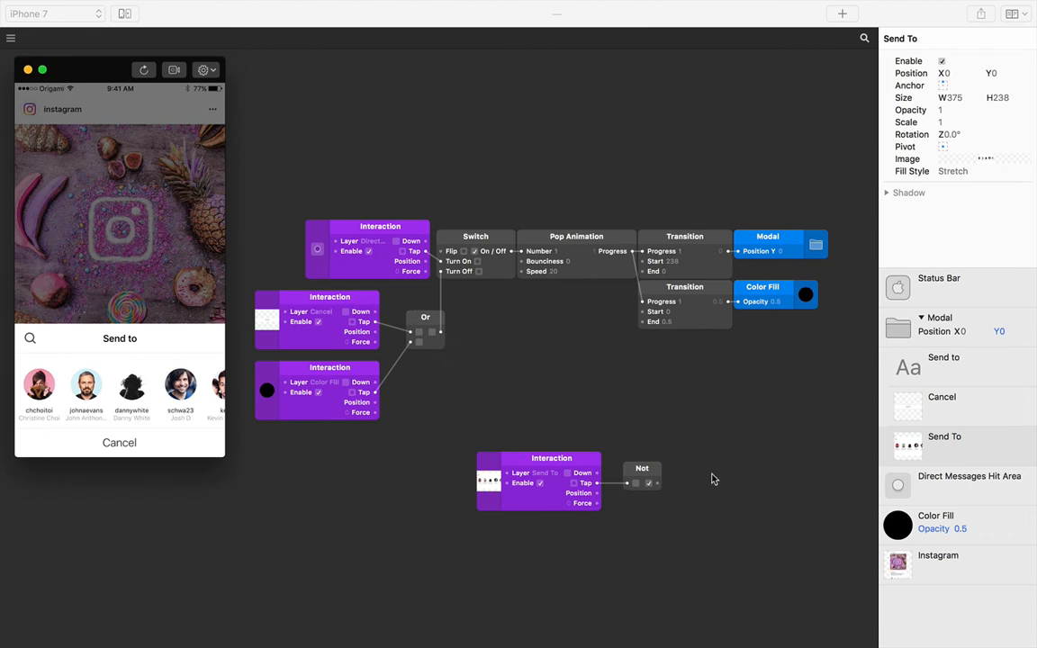
mouse_move(712, 486)
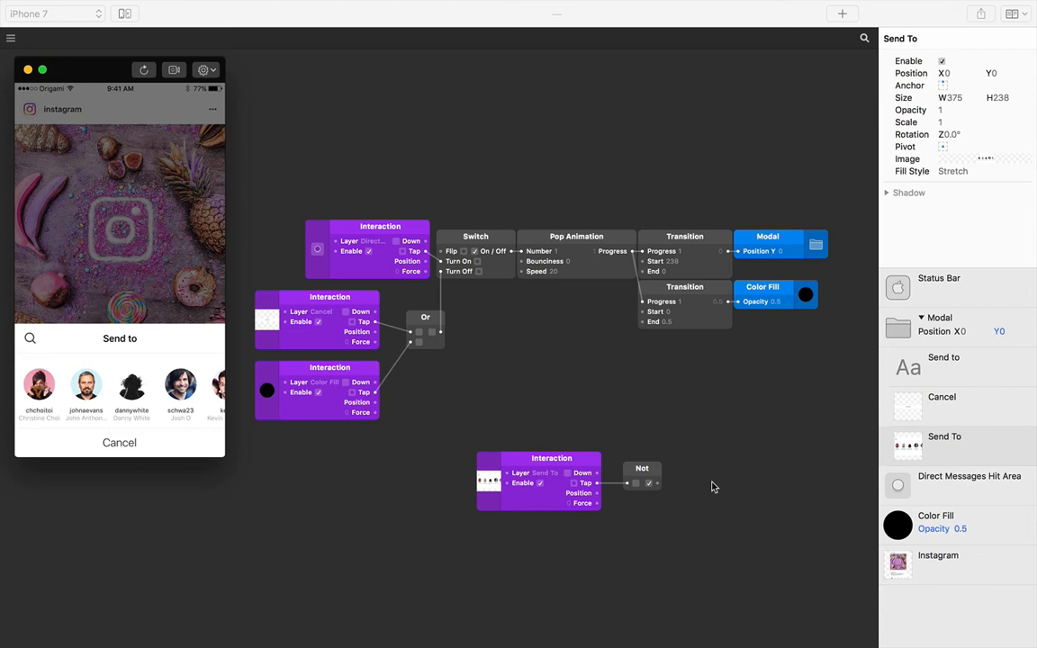
mouse_move(515, 396)
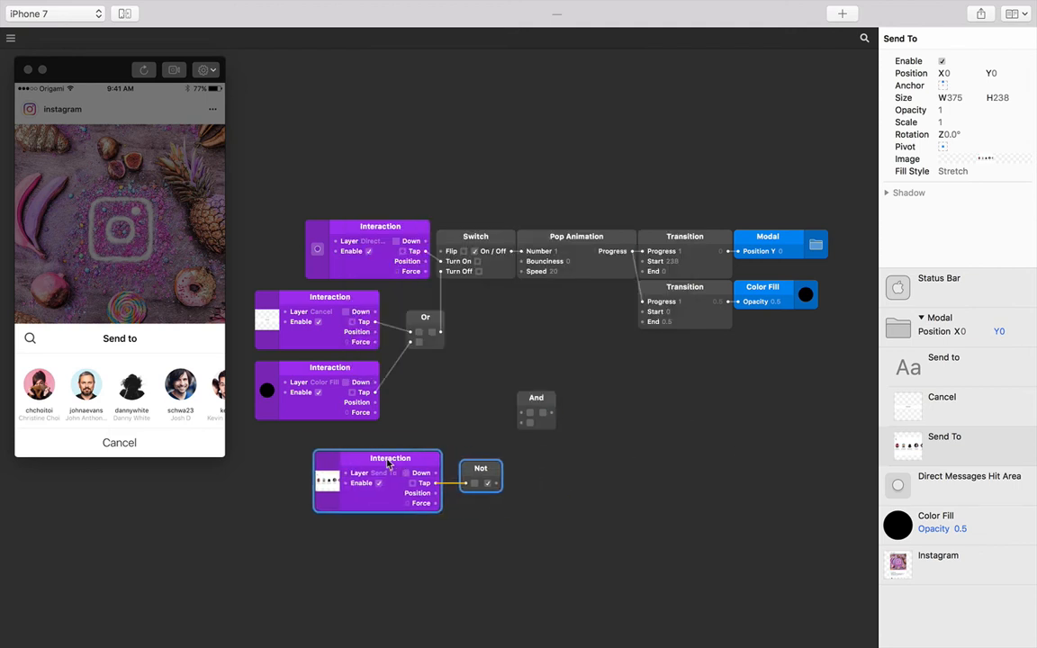
Step: Place an And patch beside Or and wire Or's and Not's outputs into its two inputs
drag(378, 479, 317, 461)
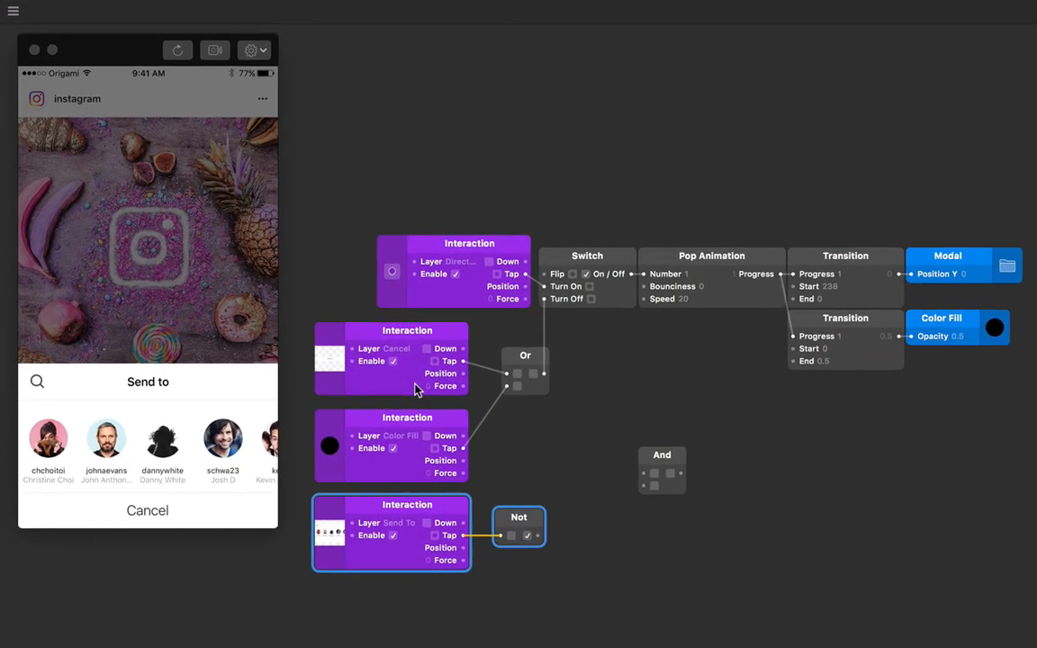
mouse_move(548, 414)
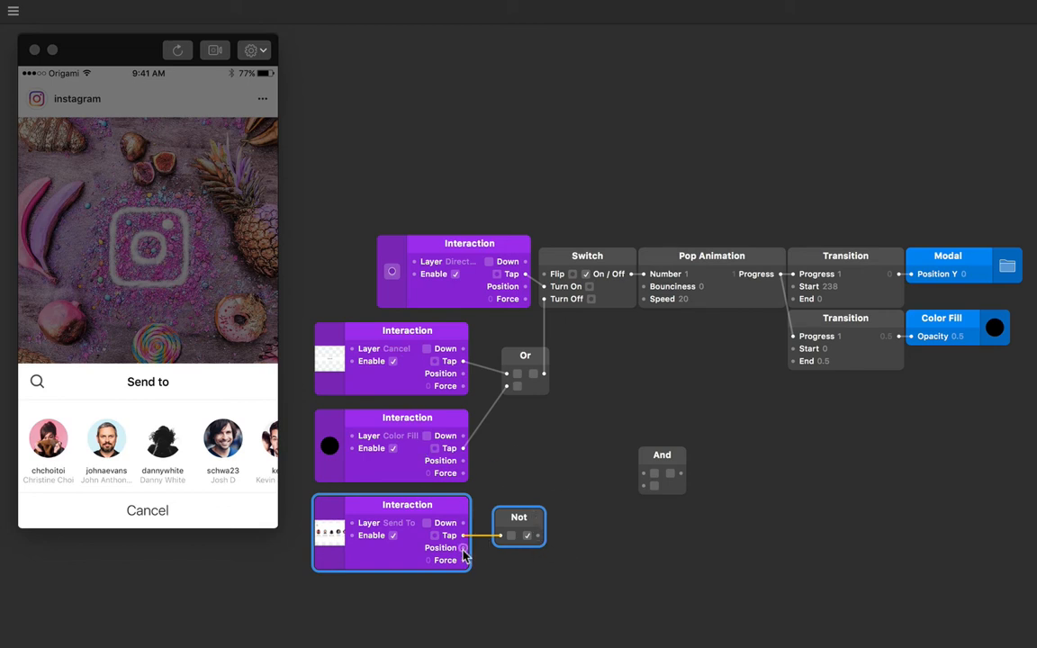
mouse_move(687, 477)
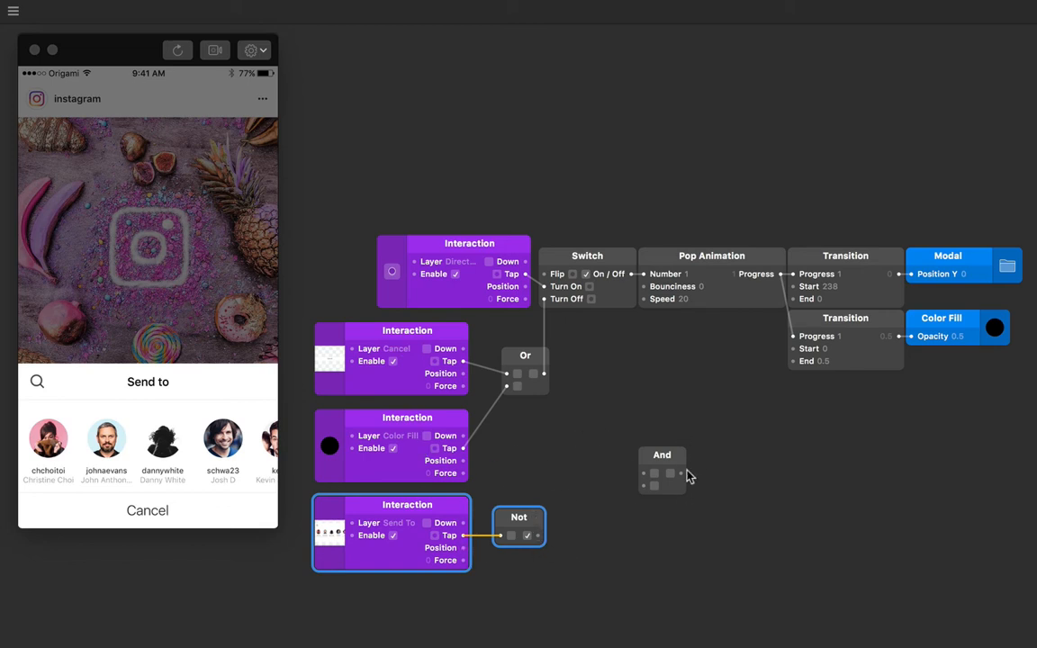
mouse_move(657, 486)
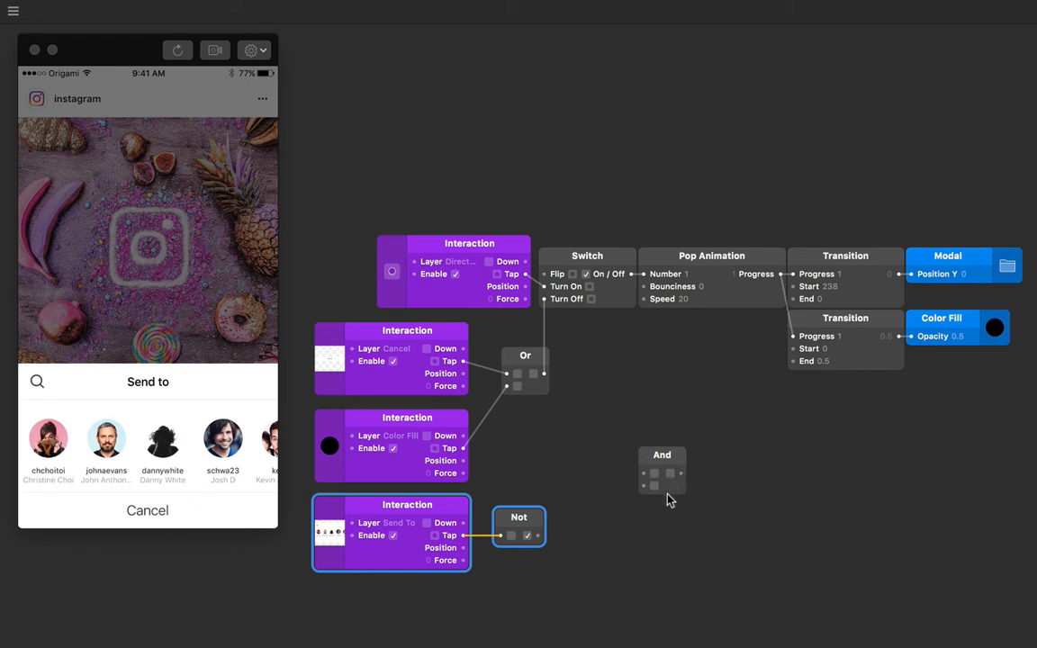
mouse_move(682, 468)
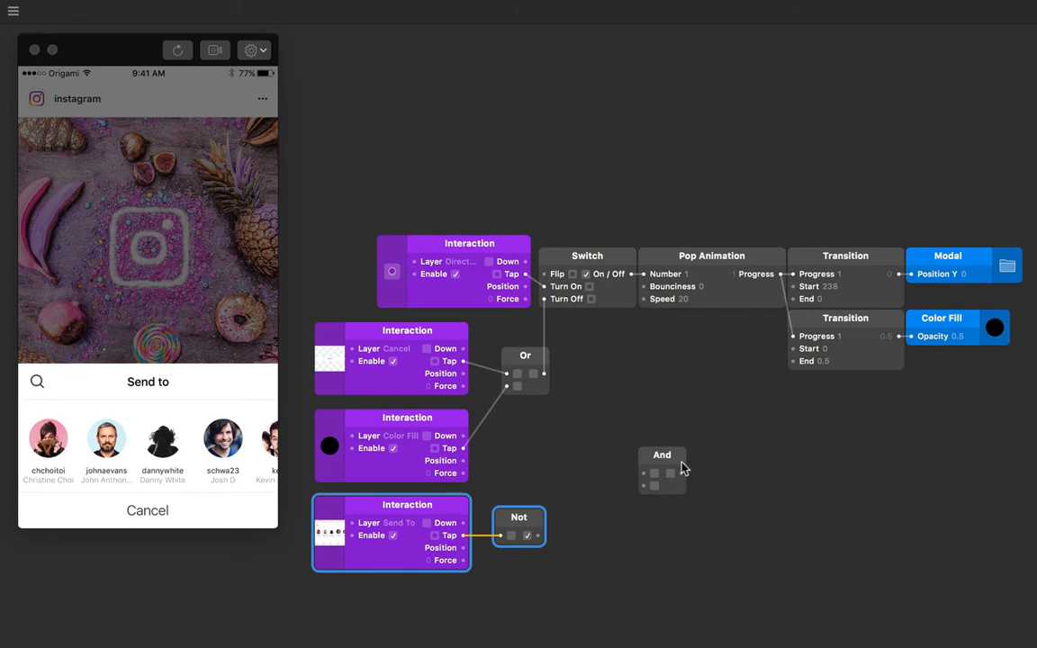
drag(663, 470, 625, 371)
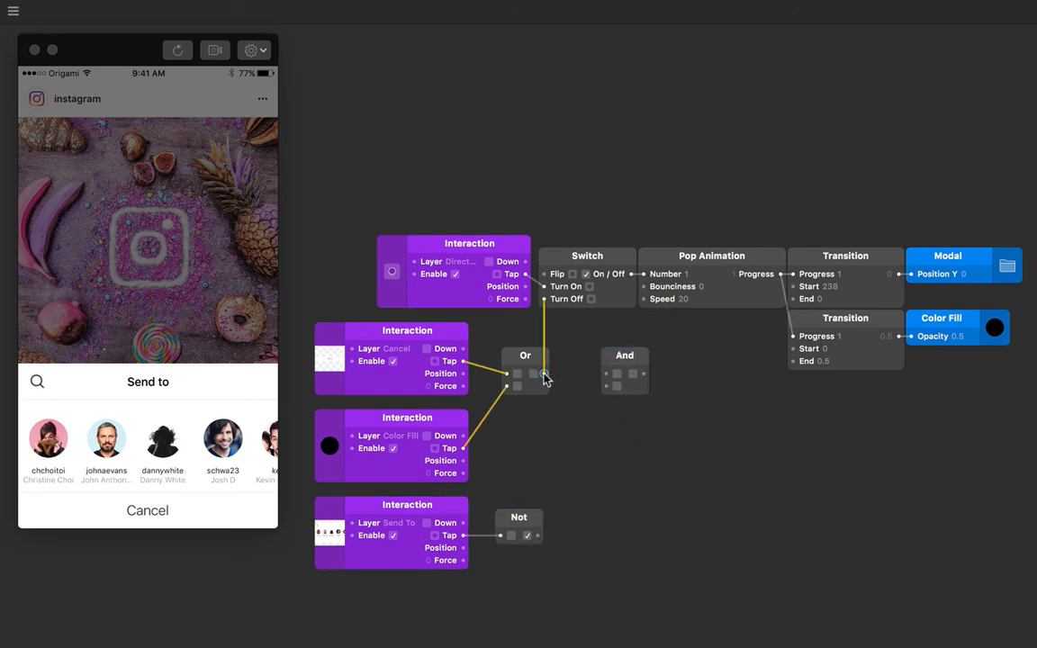
drag(536, 372, 610, 372)
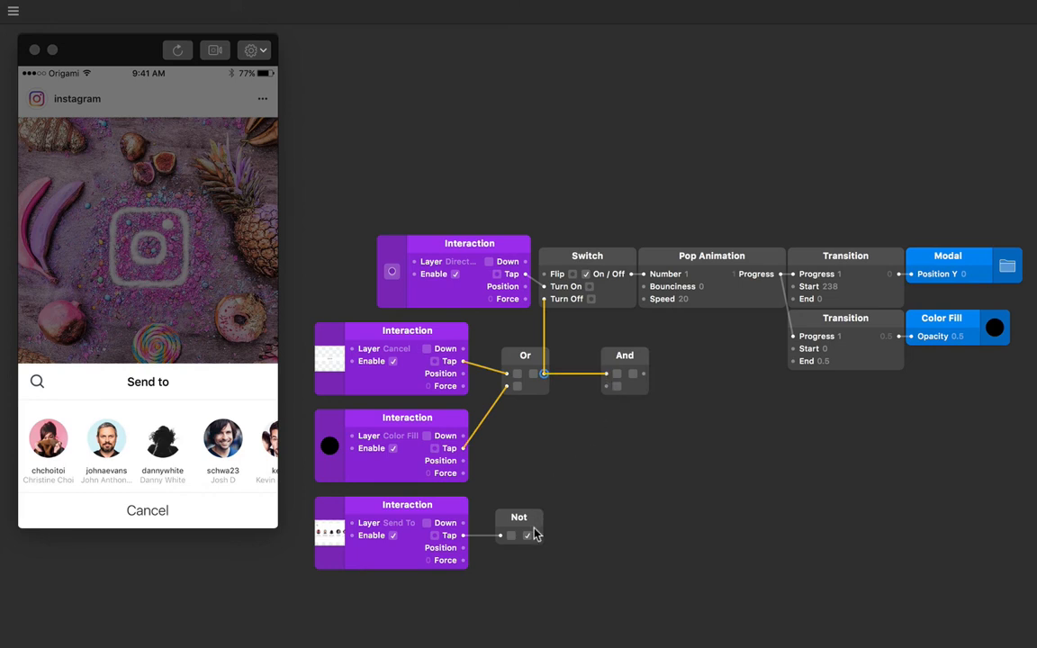
drag(537, 536, 612, 371)
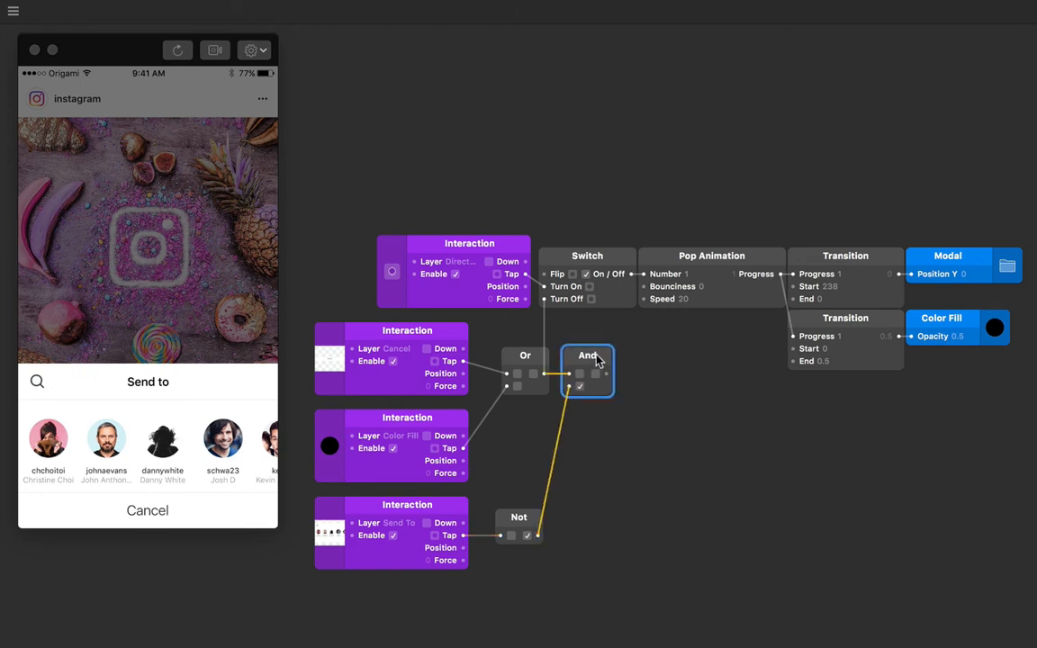
click(597, 371)
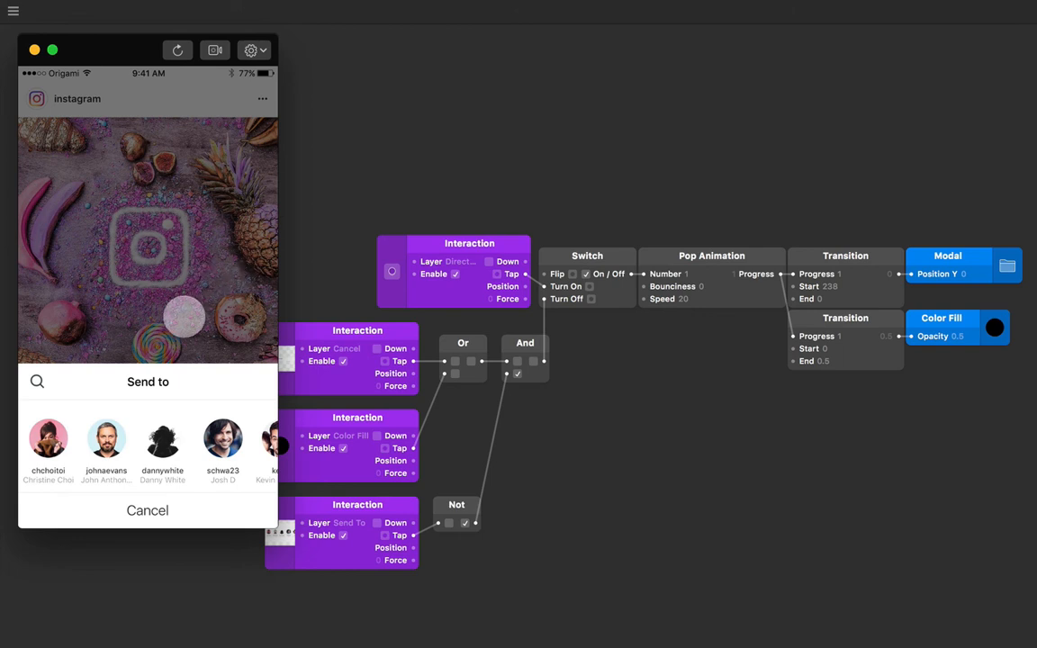
Step: Verify in the preview that tapping the dimmed backdrop dismisses the Send to sheet
click(148, 511)
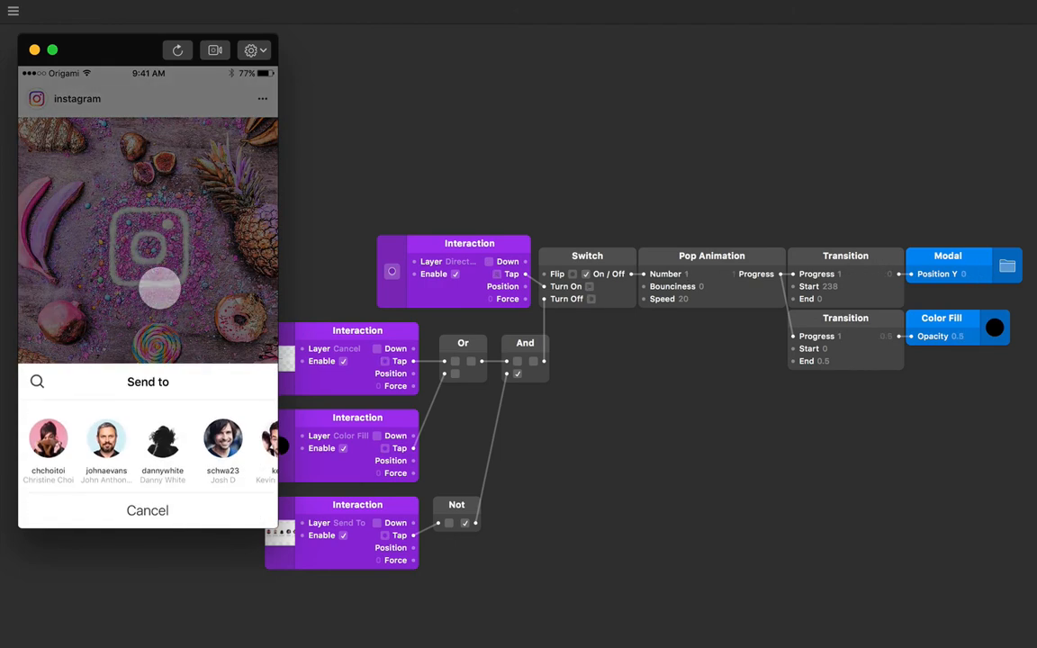
click(147, 511)
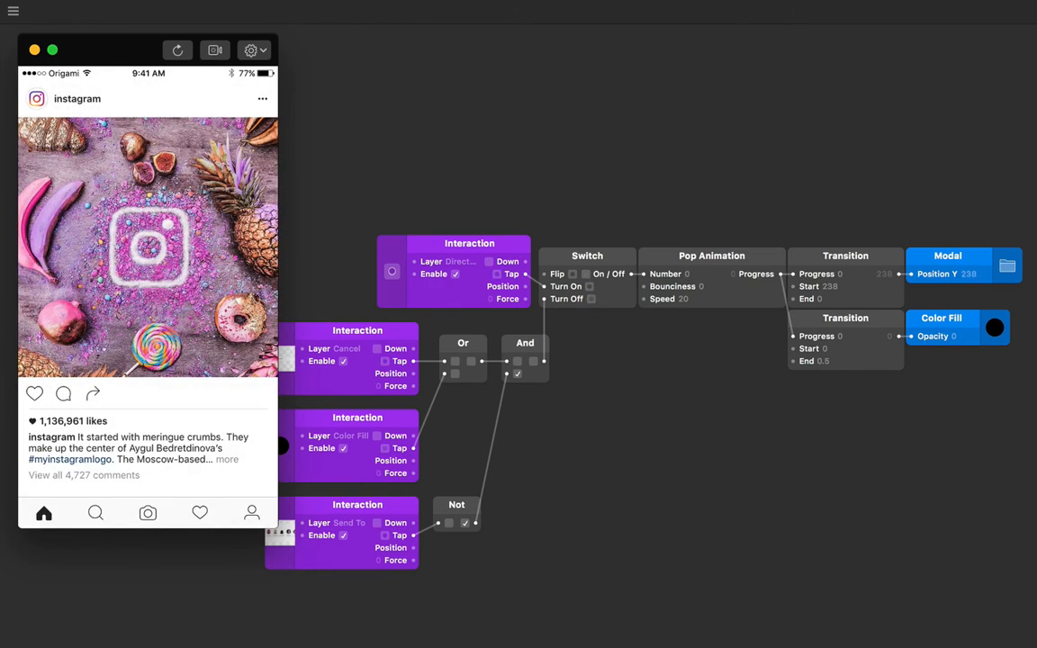
click(92, 392)
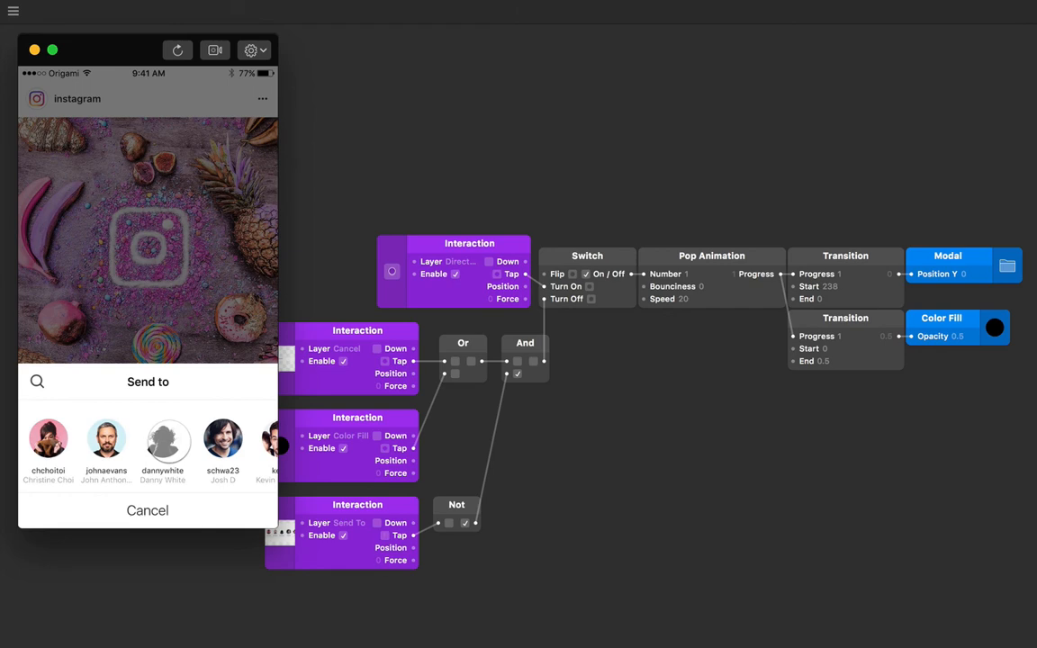
click(147, 511)
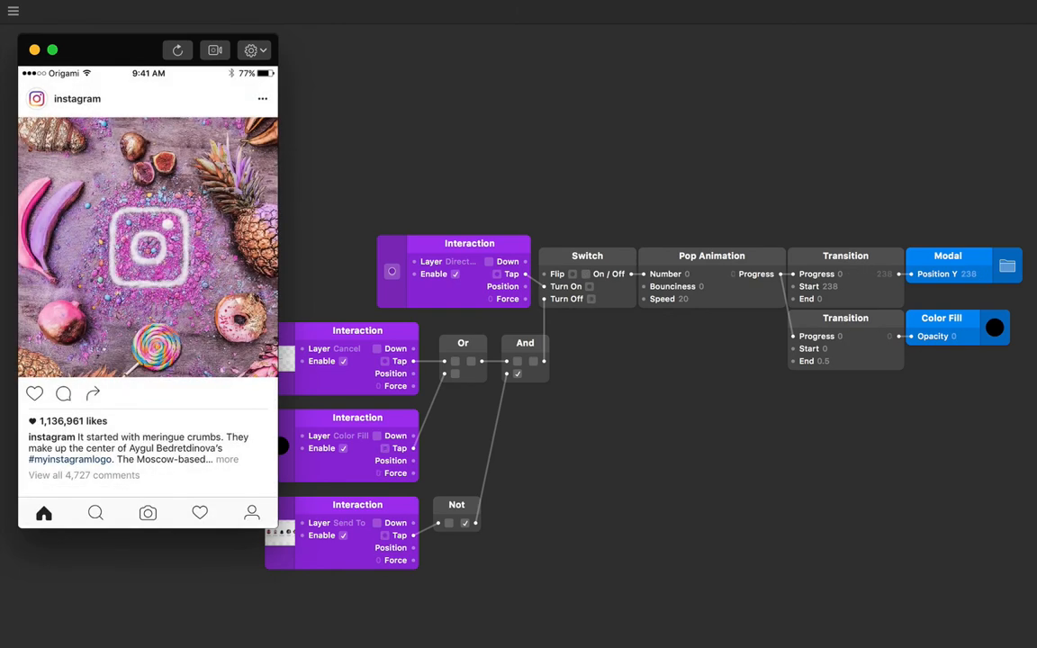